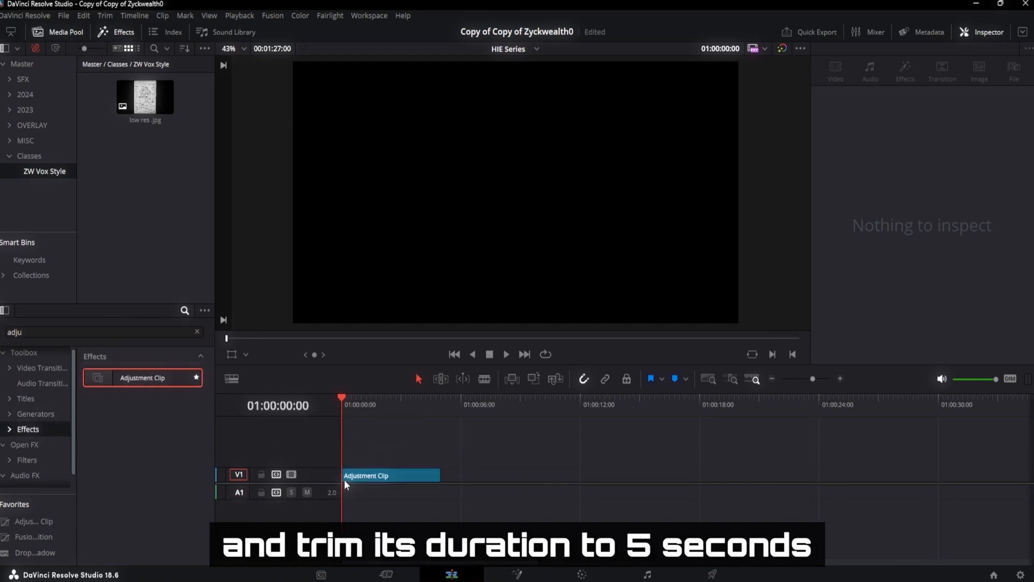
Shorten the Adjustment Clip and bring low res.jpg into the Fusion node graph.
drag(439, 475, 596, 475)
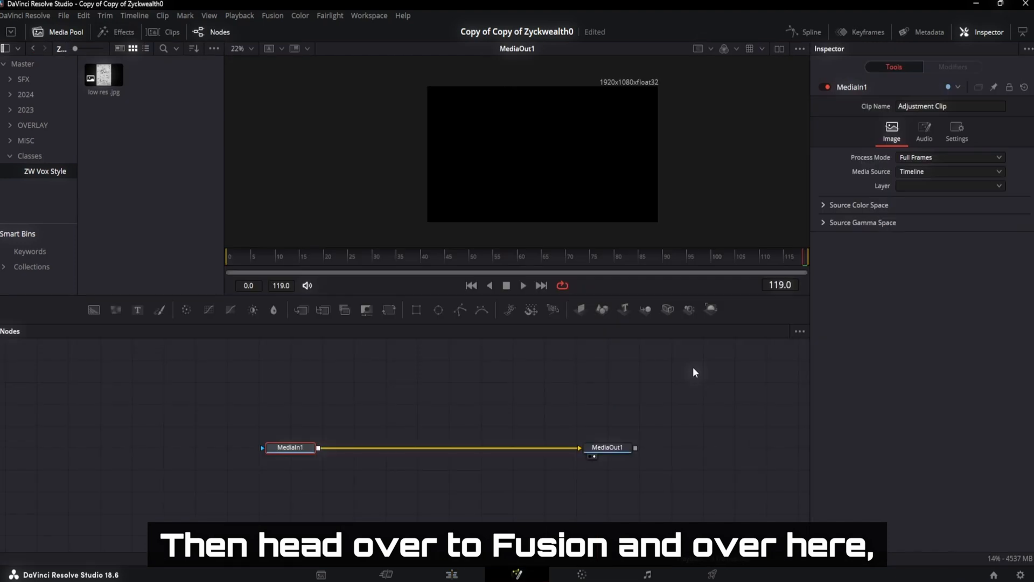
drag(104, 74, 401, 426)
text(colo)
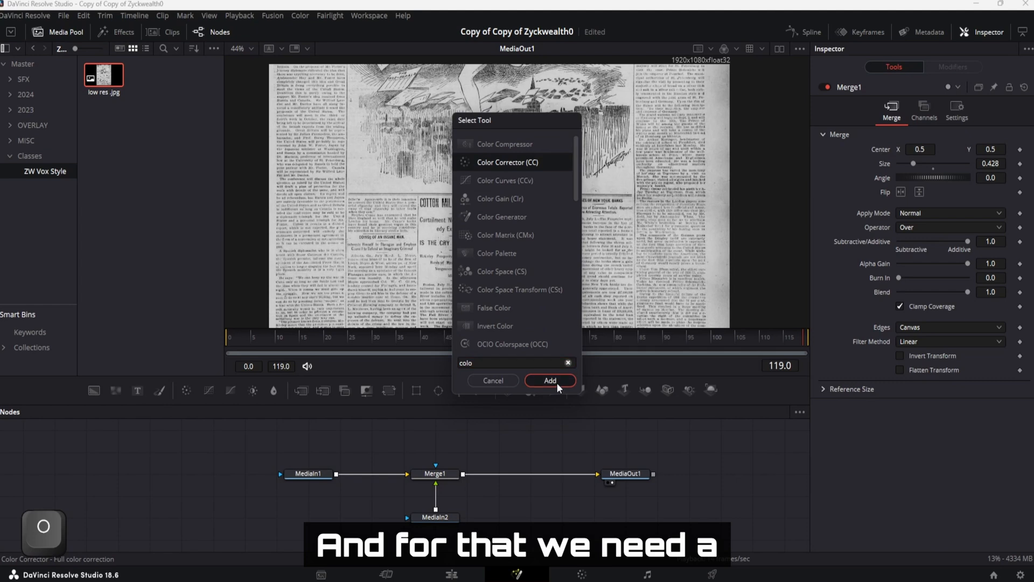
Add a Color Corrector tinting the newspaper warm yellow at 0.2 strength.
click(549, 380)
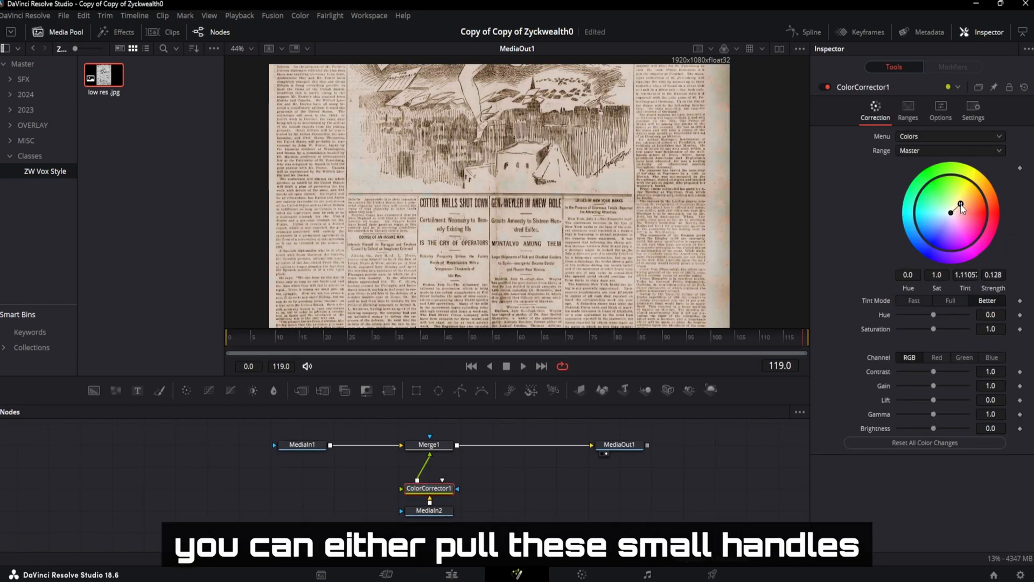
drag(962, 210, 970, 199)
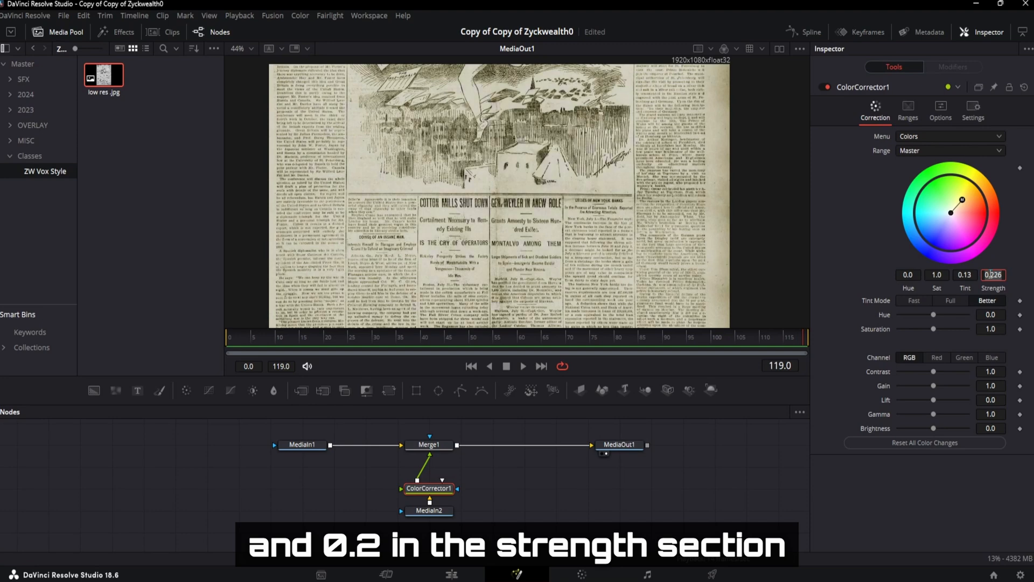
key(enter)
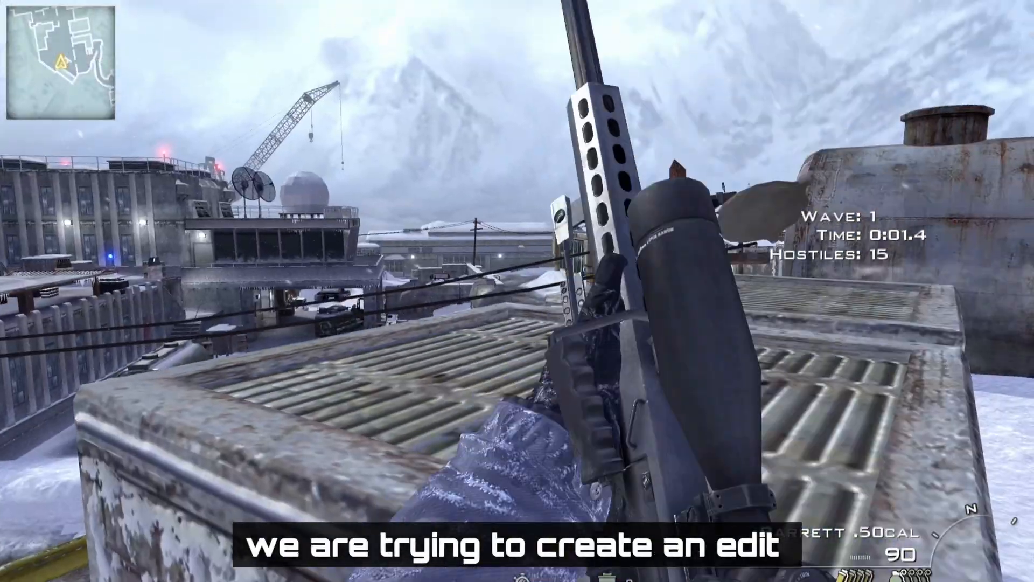
right_click(517, 291)
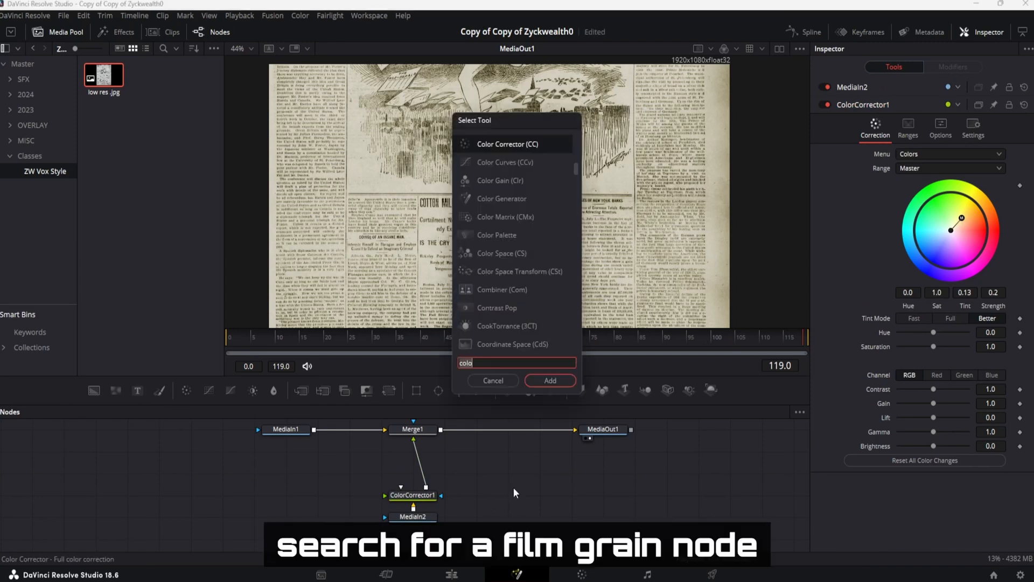
Add Film Grain, then a Merge with Background and Polygon mask nodes.
text(Film Grain)
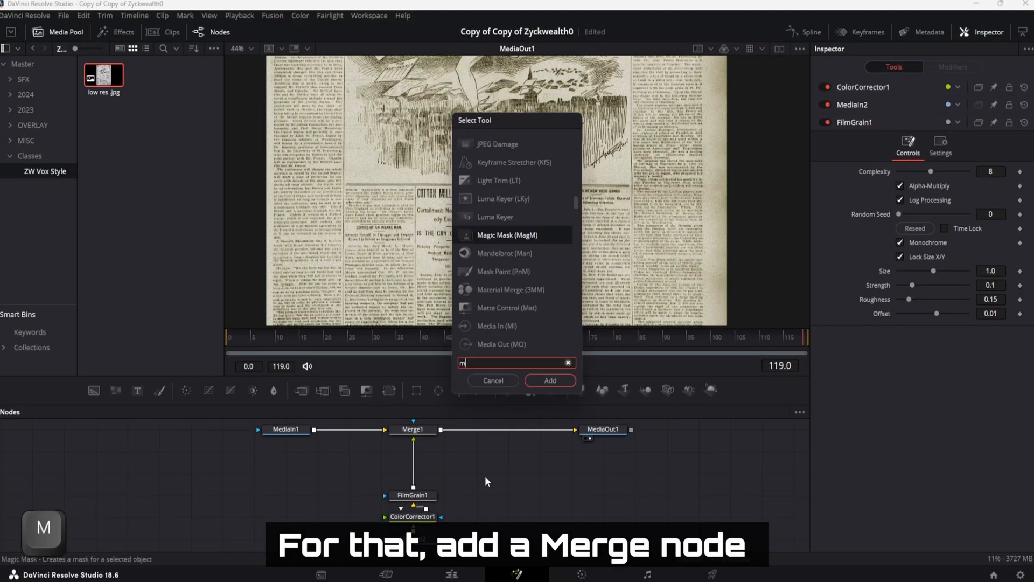
click(549, 380)
text(poly)
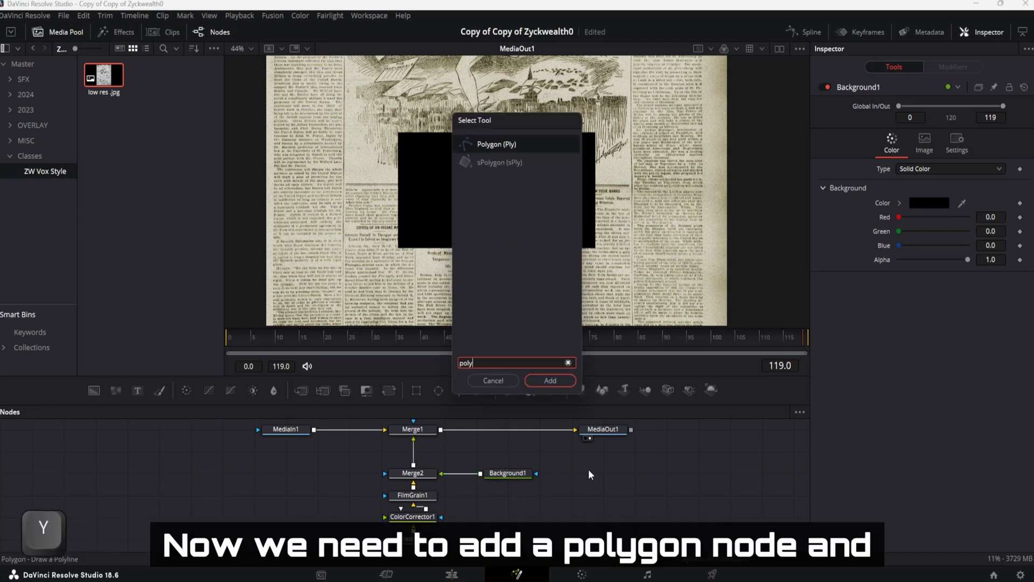
click(549, 380)
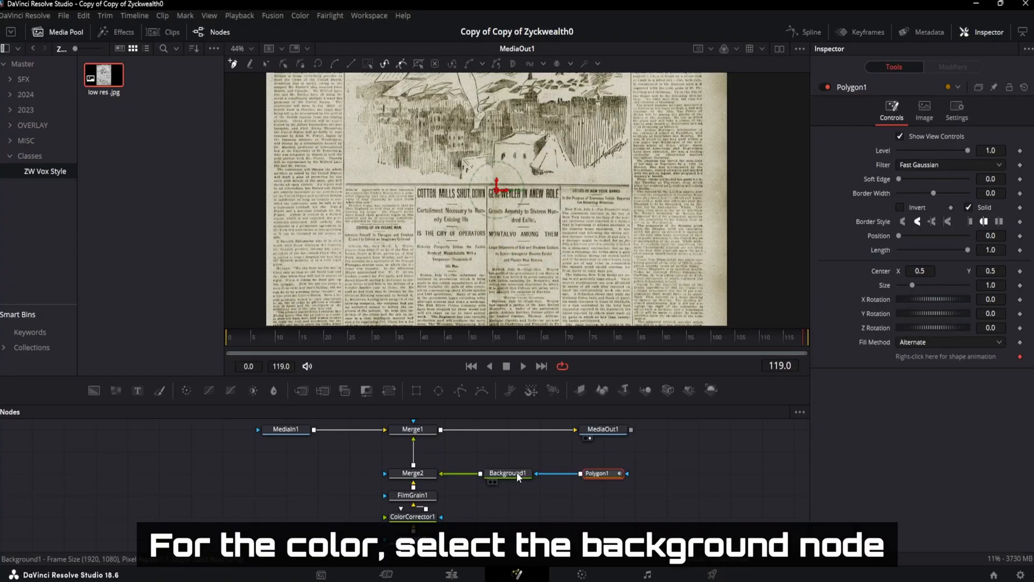
Set Background1's colour to bright yellow f1e900.
click(507, 473)
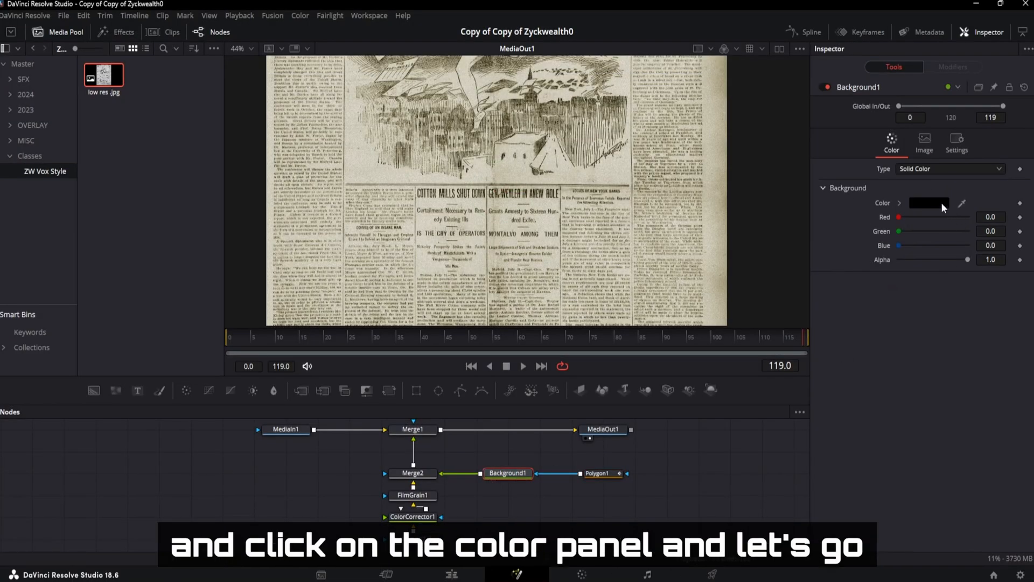
click(928, 203)
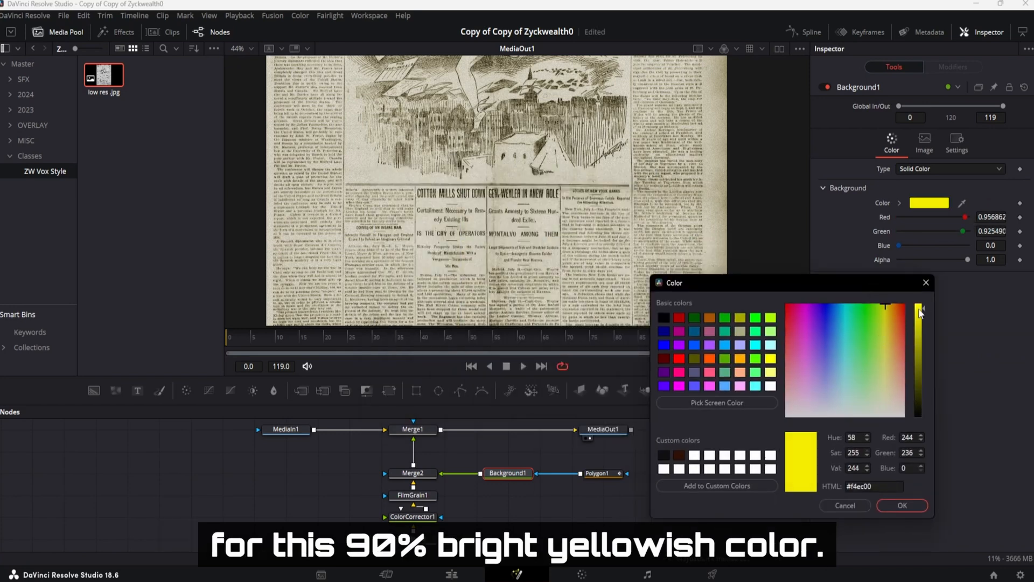
text(f1e900)
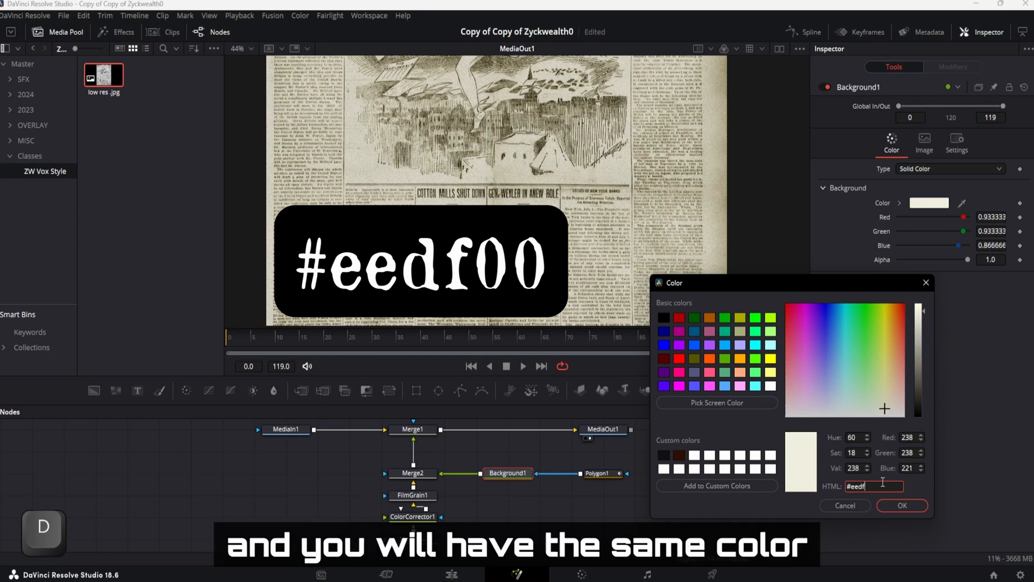
click(901, 506)
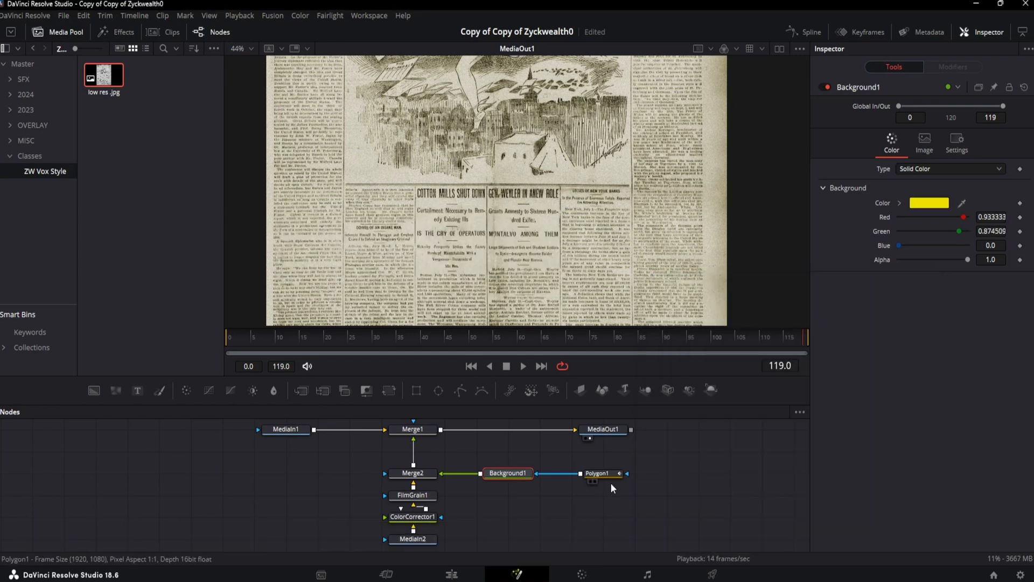
Draw a Polygon1 stroke across the headline with 0.05 border width and flat ends.
click(601, 473)
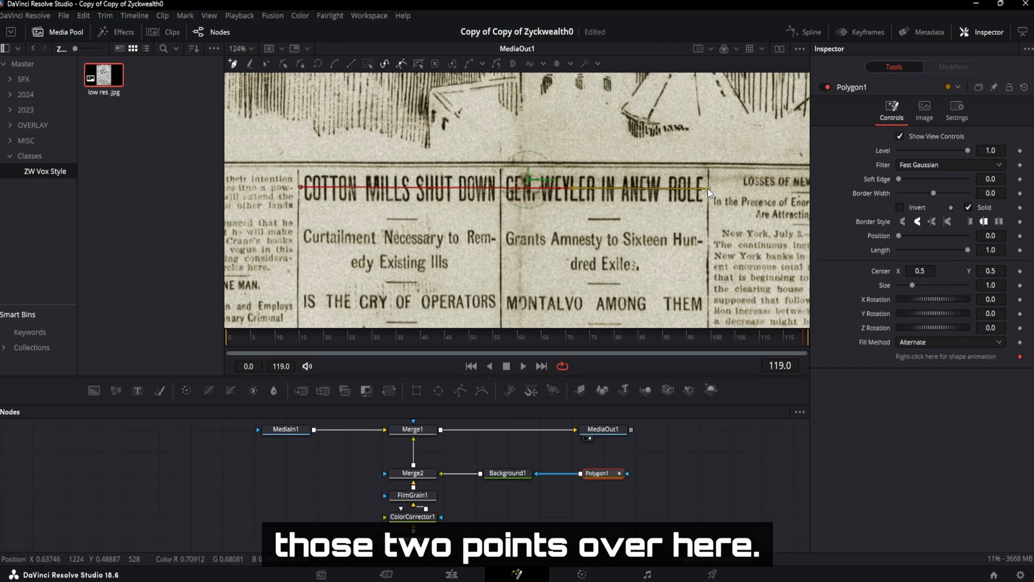
key(shift)
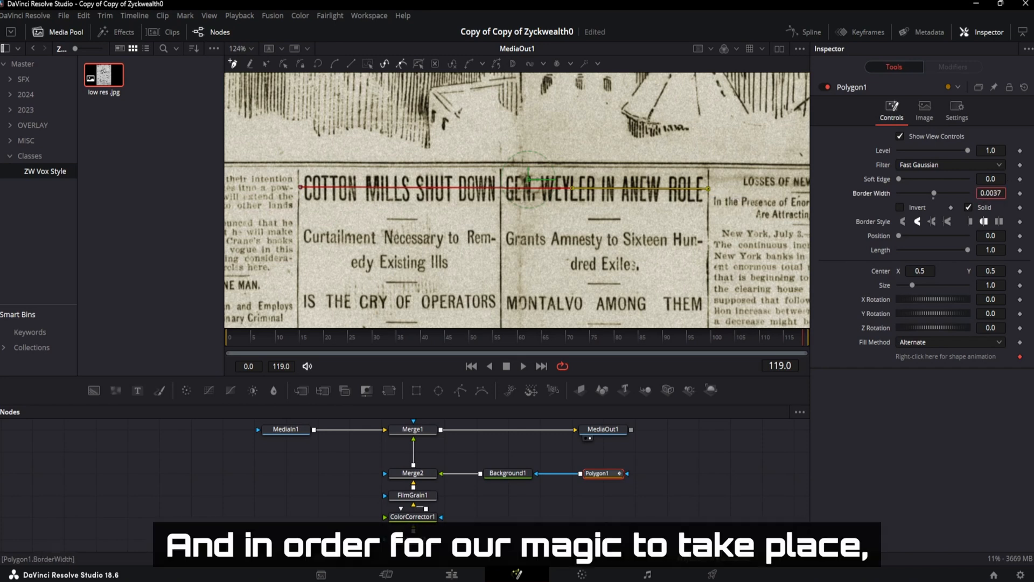
drag(932, 193, 942, 192)
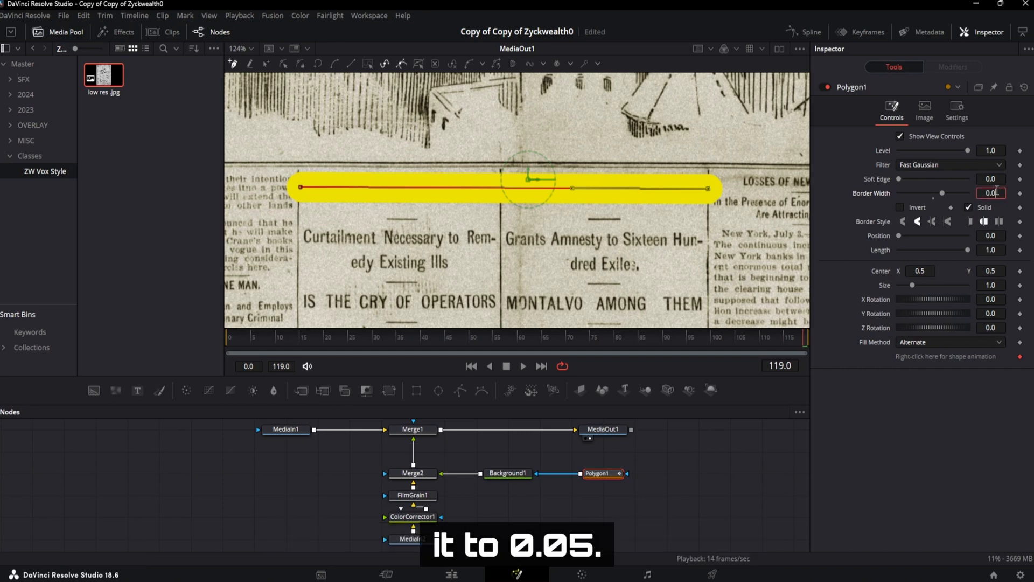
text(0.05)
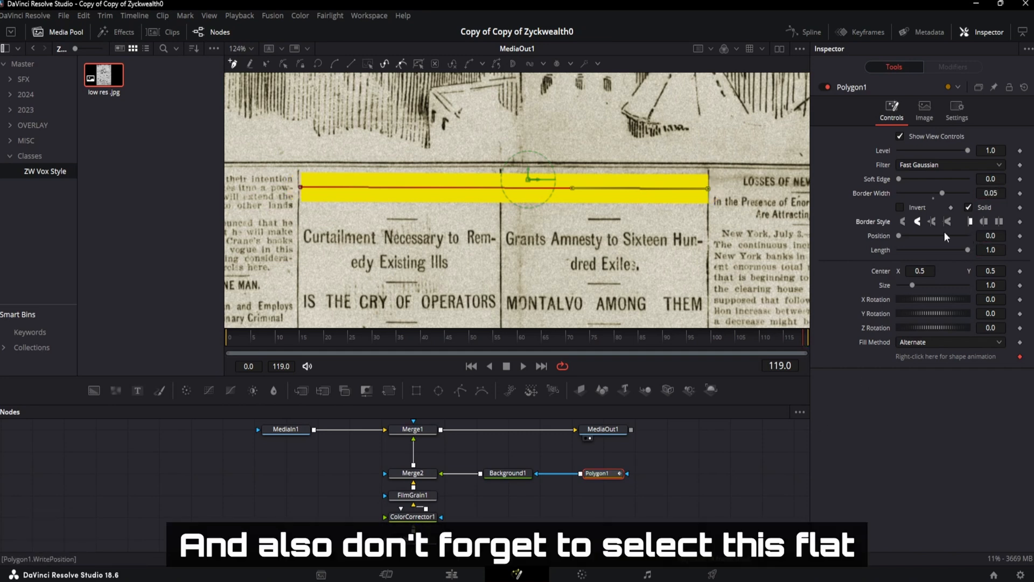
click(983, 220)
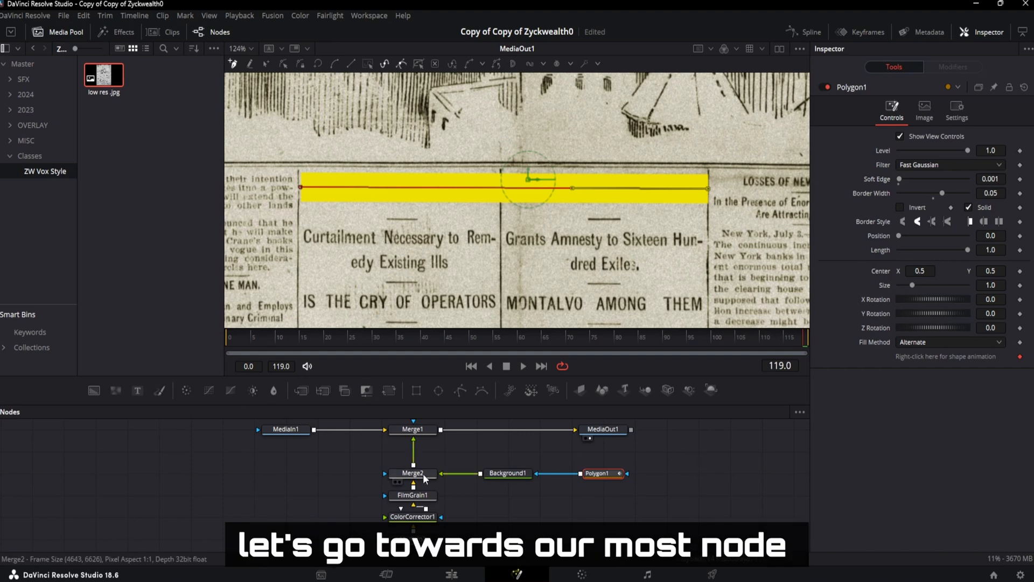
Set Merge2's apply mode for the highlight strokes and add a Displace node.
click(413, 473)
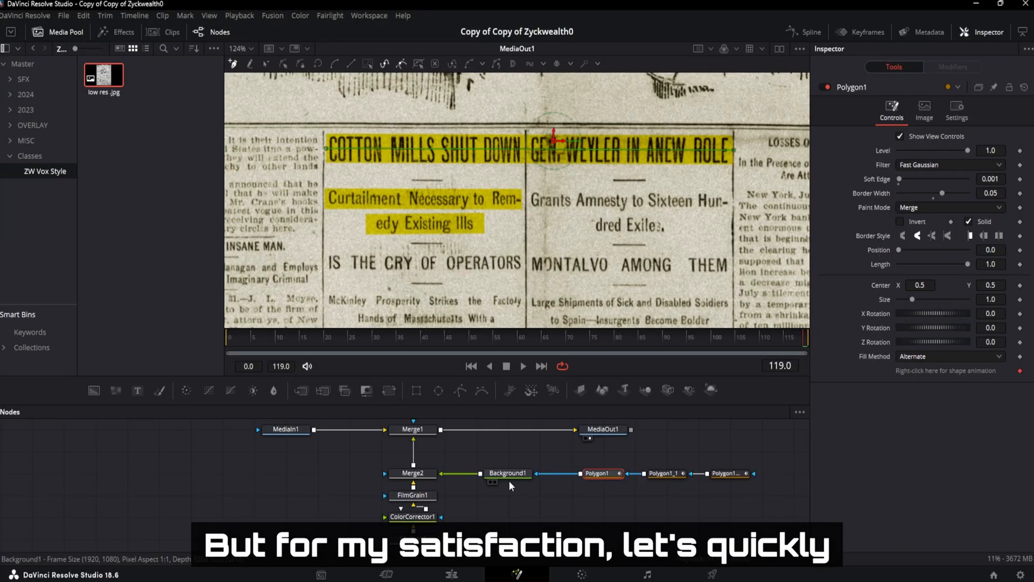
text(di)
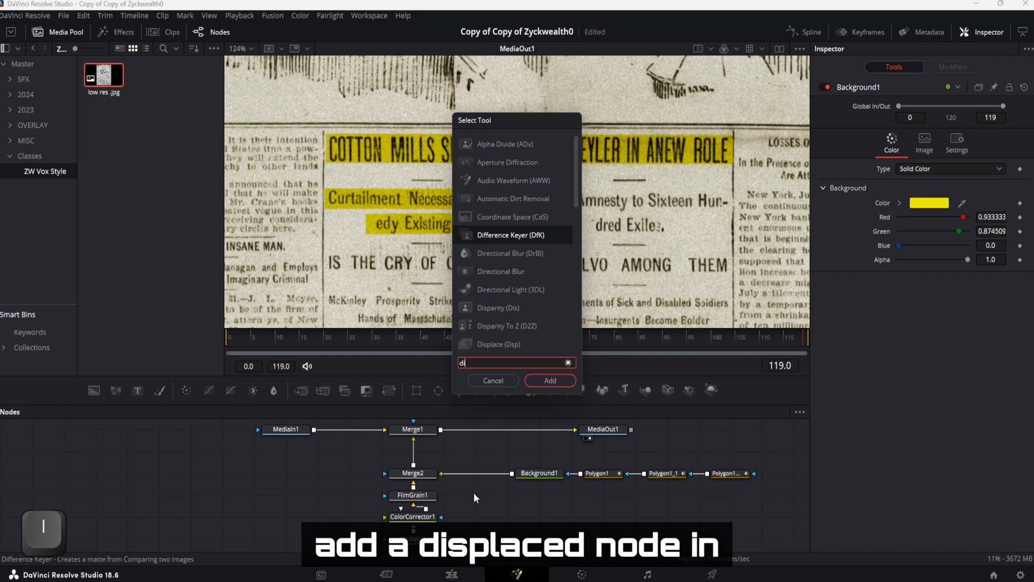
click(550, 380)
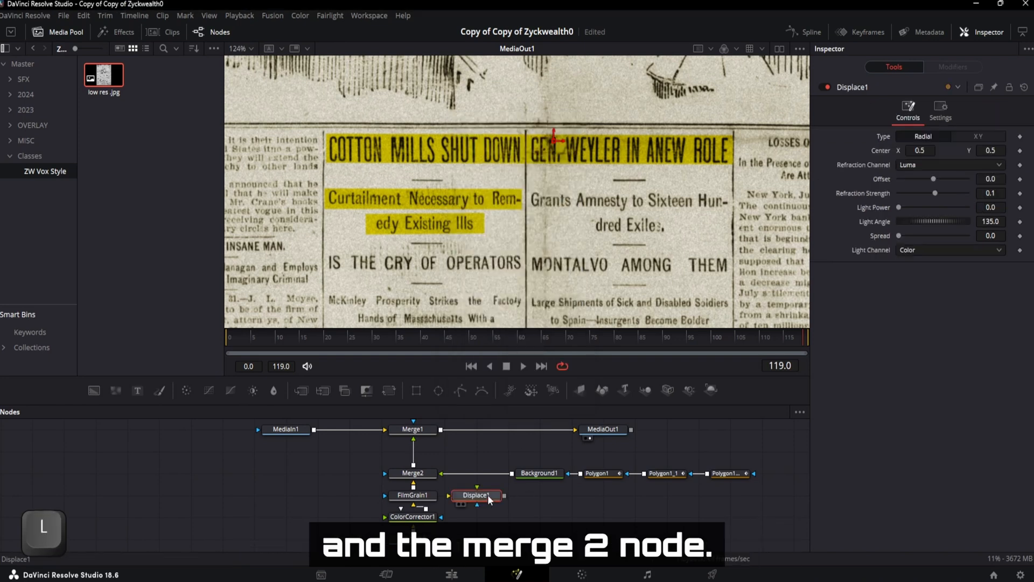